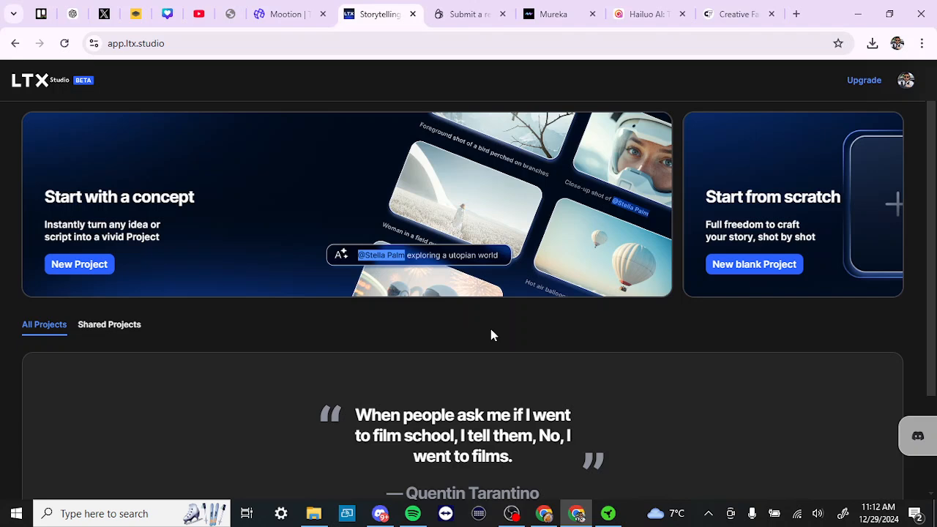
mouse_move(905, 81)
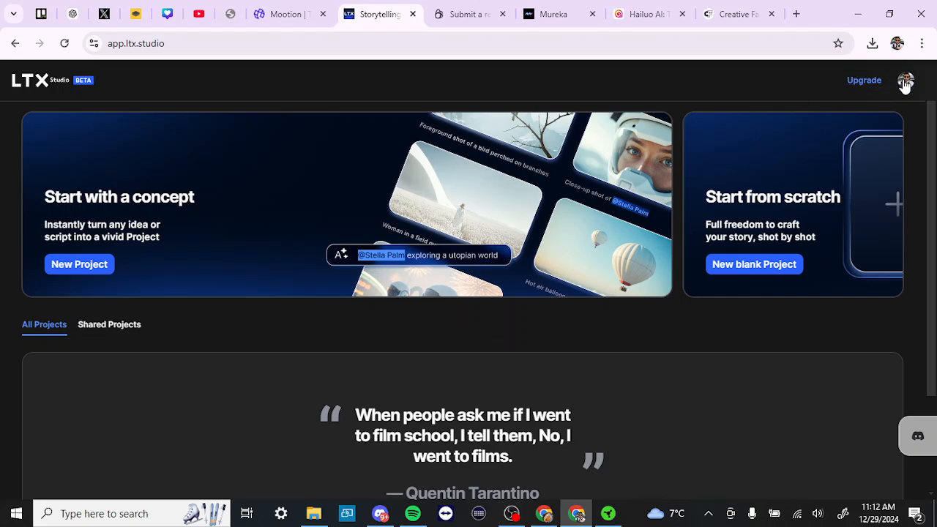
- Open Manage account from the profile avatar menu to view the Free plan details
left_click(905, 79)
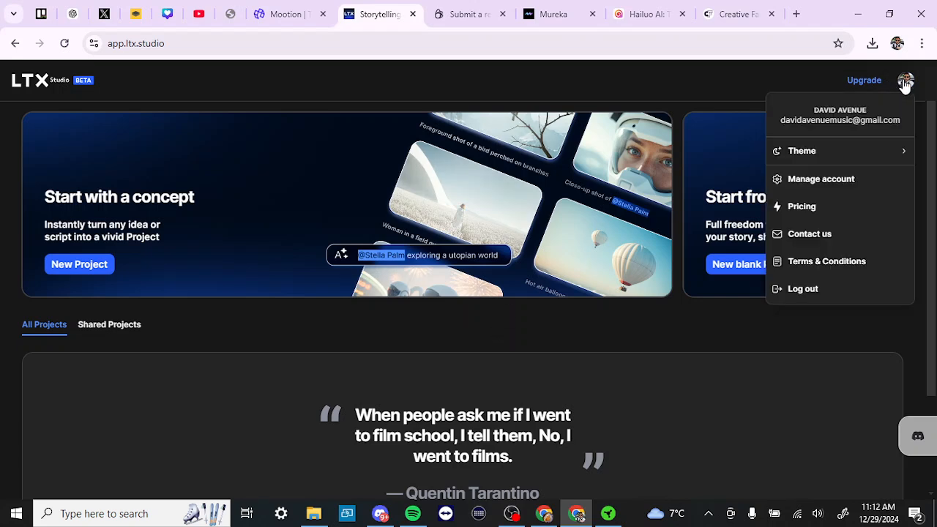
mouse_move(820, 179)
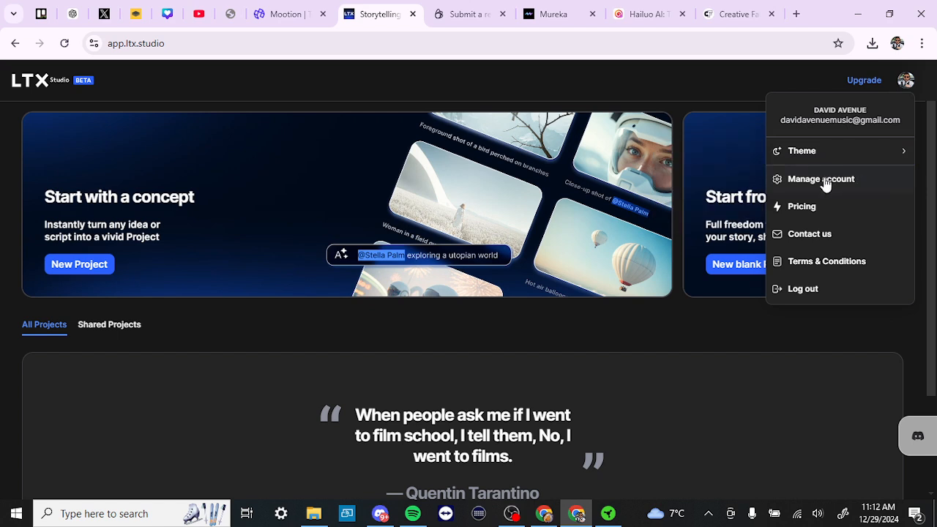
left_click(821, 178)
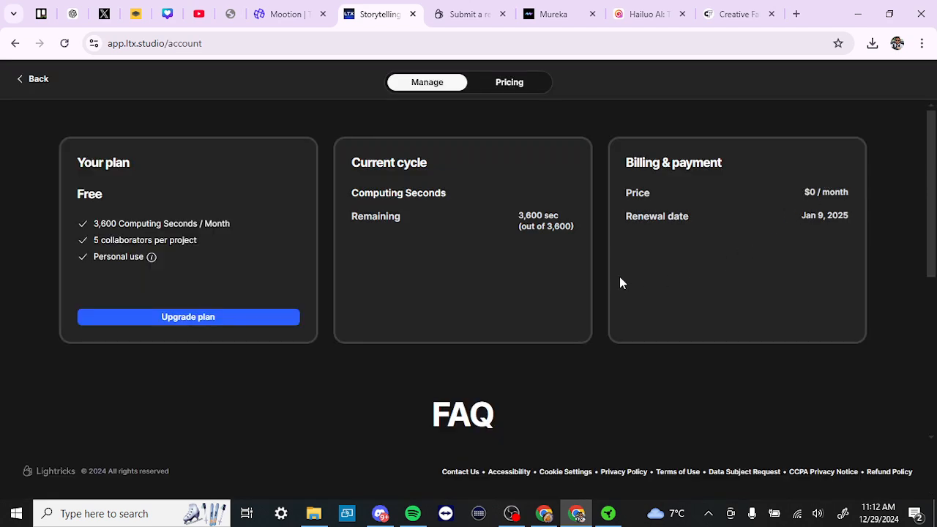
mouse_move(409, 337)
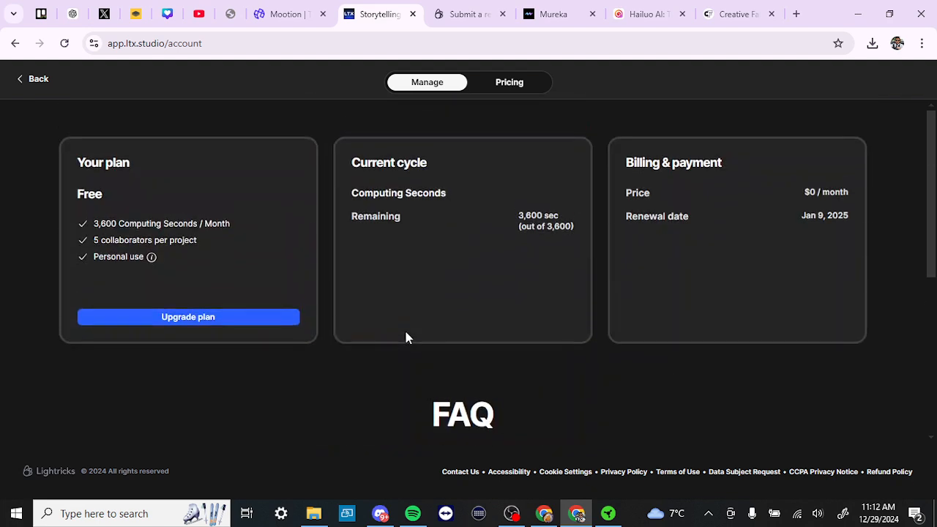
- Go back to the projects home page and reopen the account menu
left_click(32, 78)
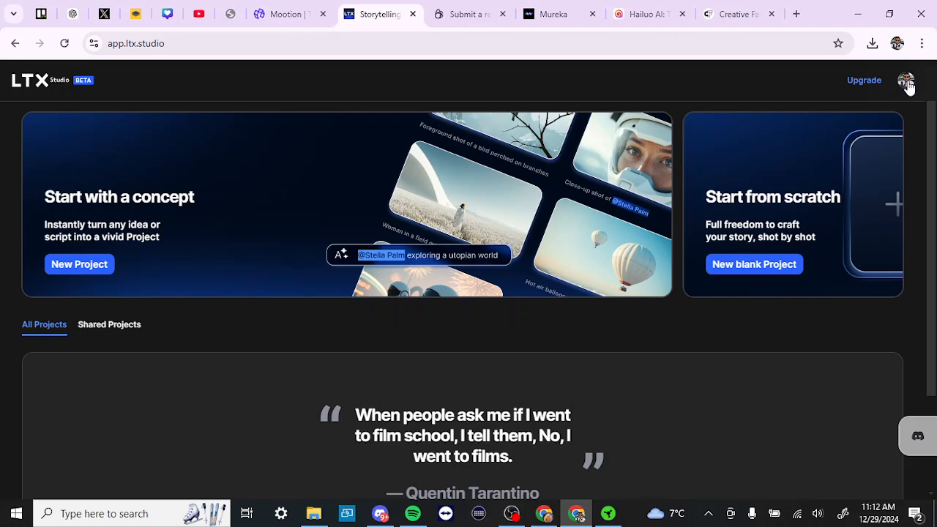
left_click(906, 81)
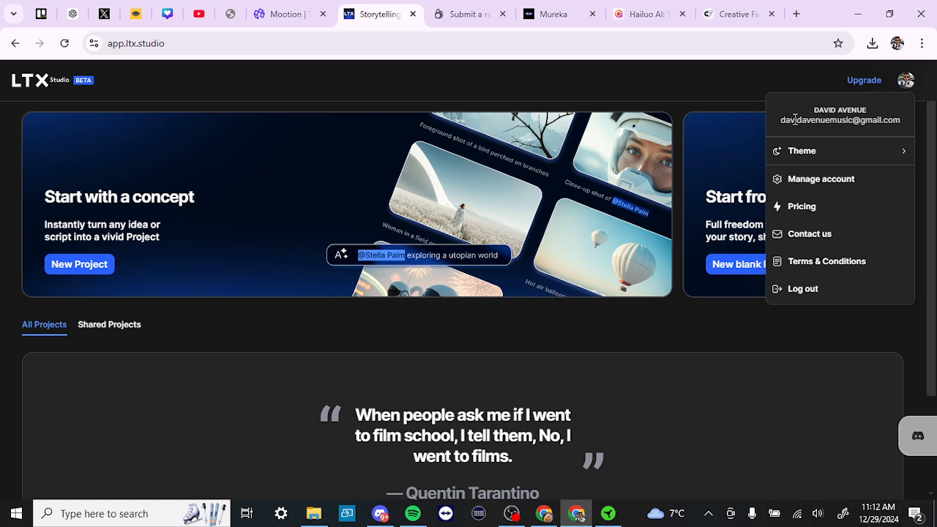
mouse_move(849, 268)
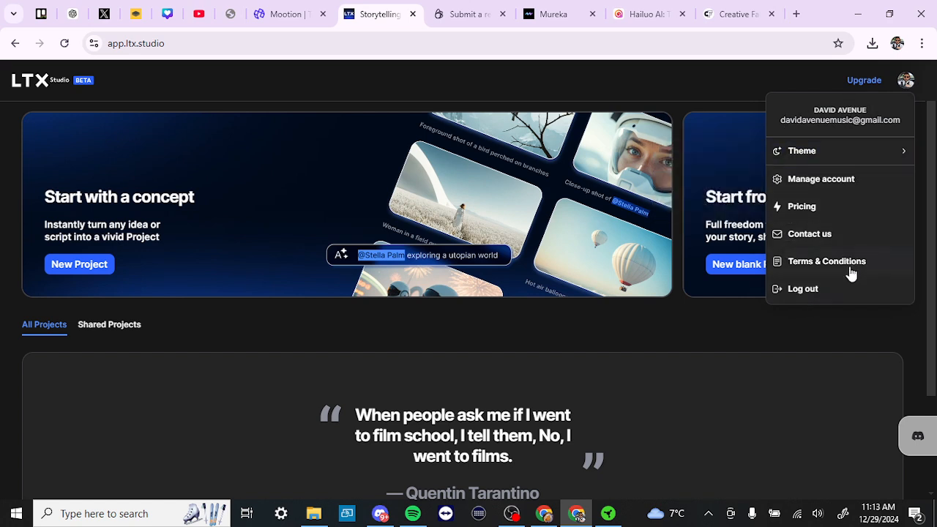
mouse_move(823, 237)
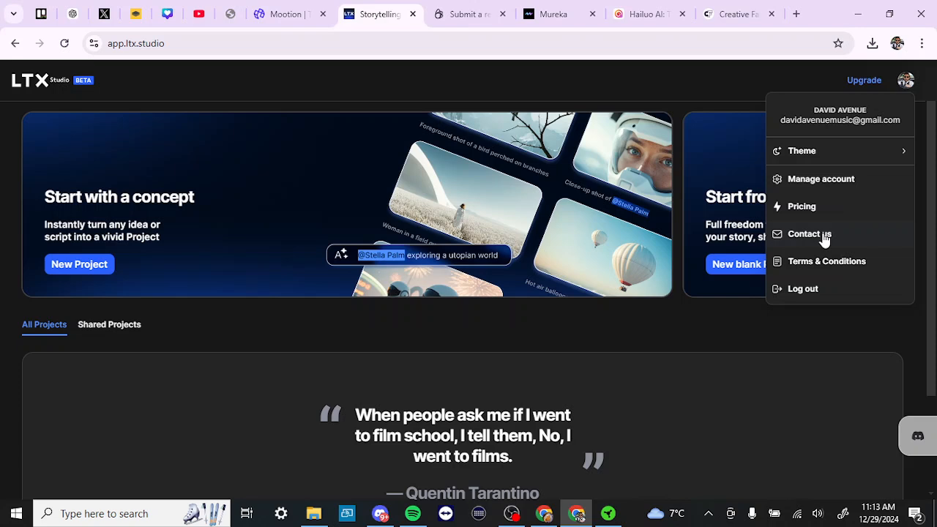
- Open the Contact us request form and enter the subject 'delete account'
left_click(809, 233)
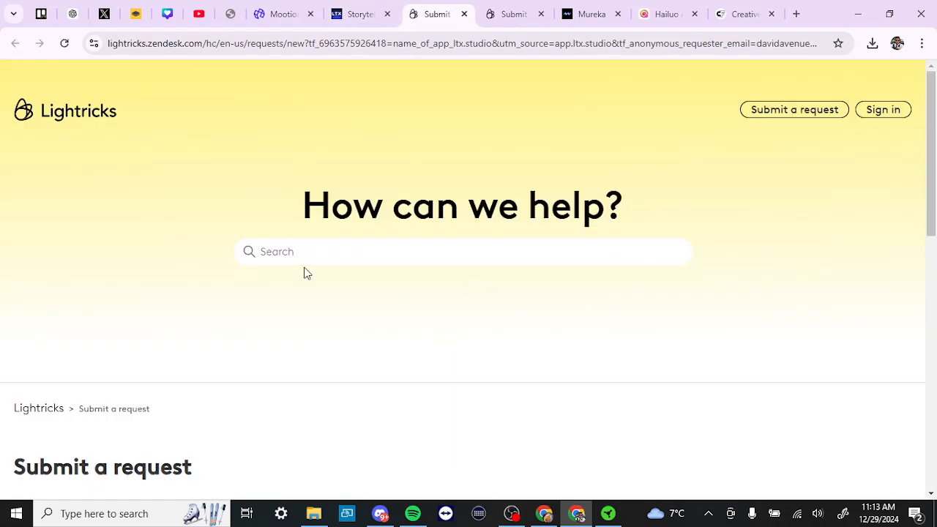
scroll("down", 3)
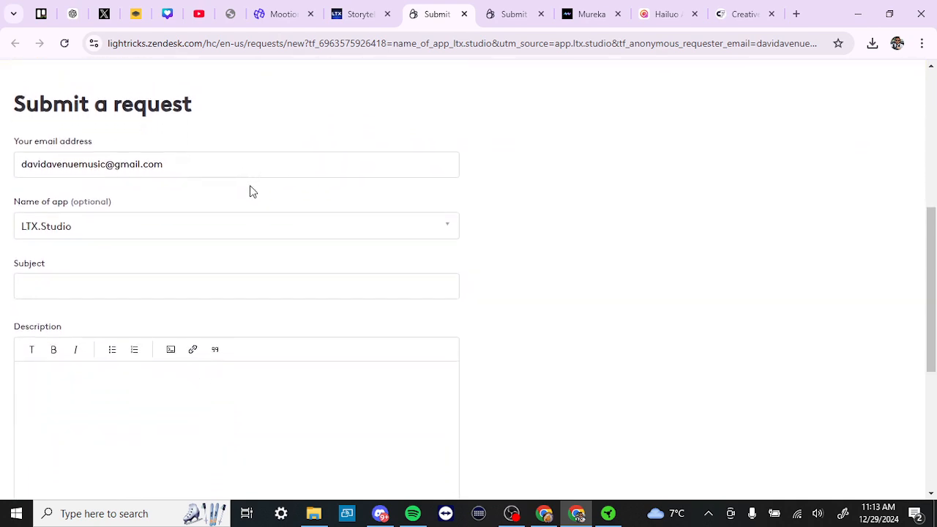
left_click(236, 286)
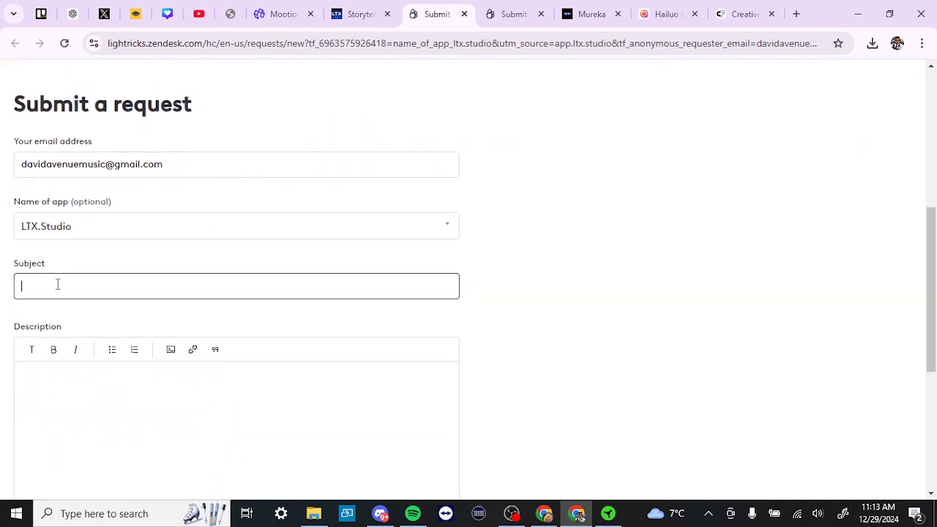
type("del")
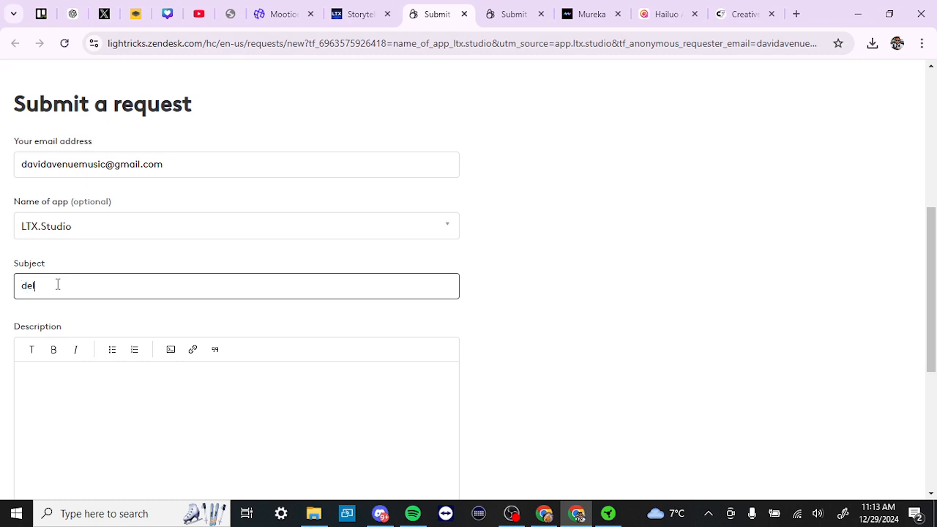
type("ete account")
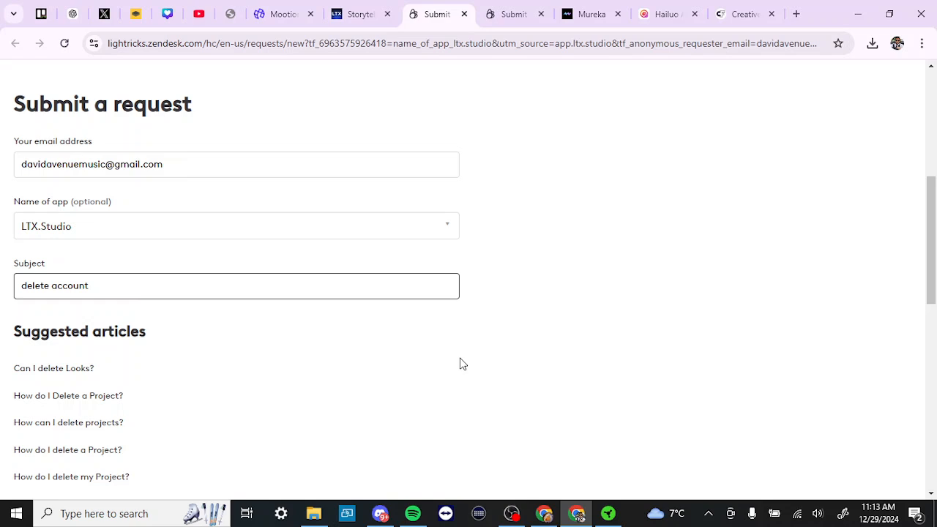
mouse_move(584, 380)
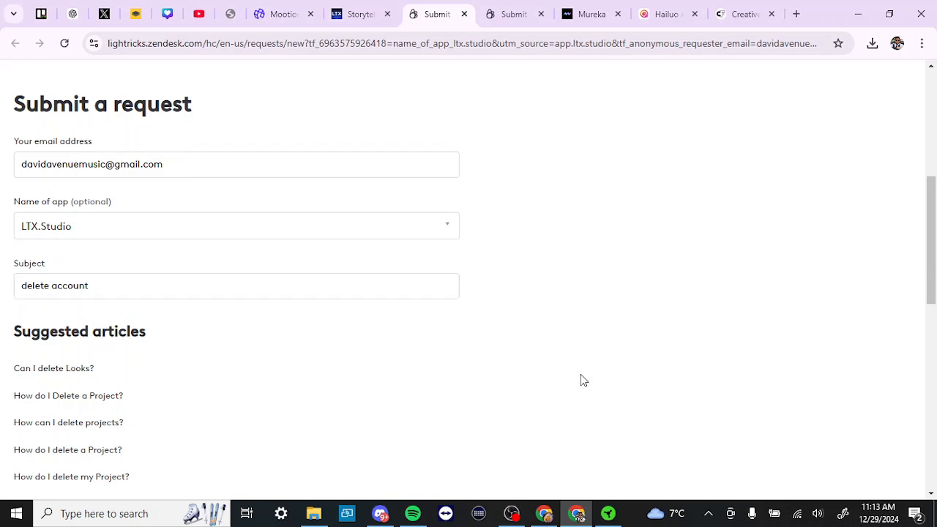
scroll("down", 3)
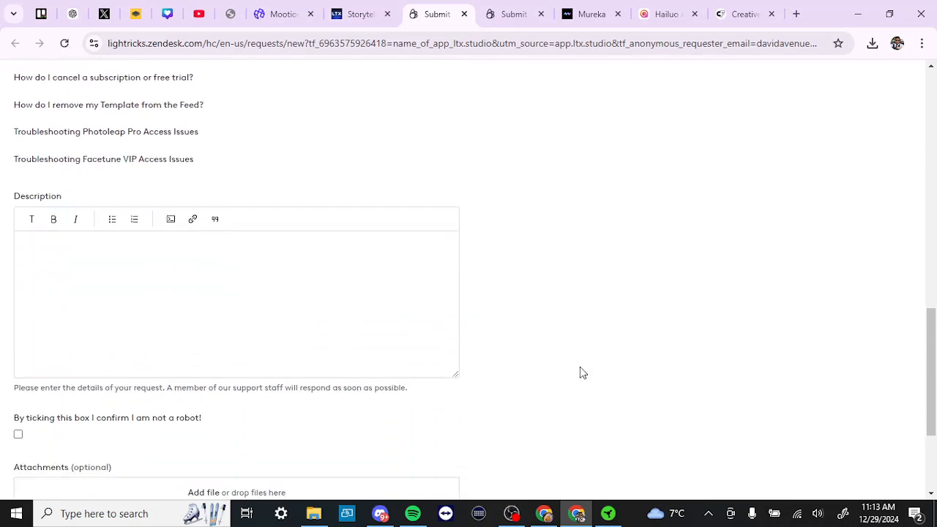
- Write 'I wish to delete my account' in the description and scroll to Submit
left_click(234, 300)
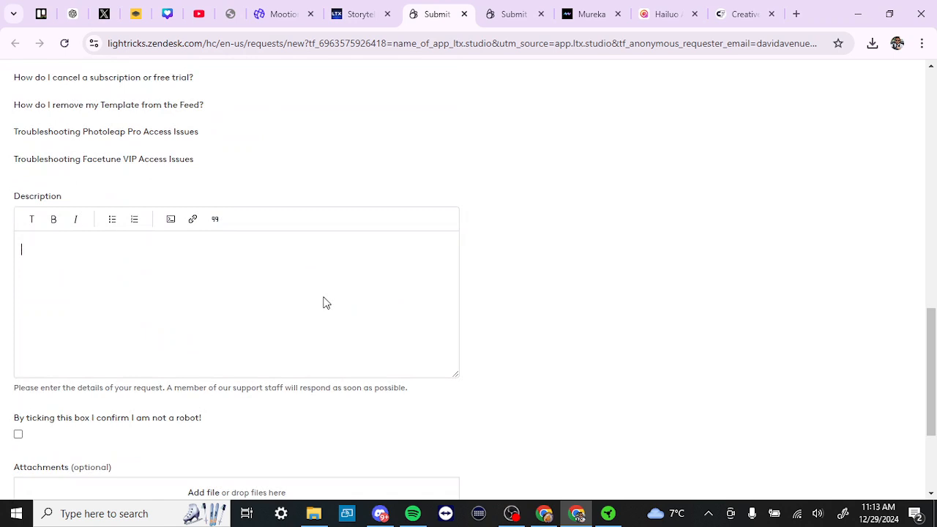
type("I wis")
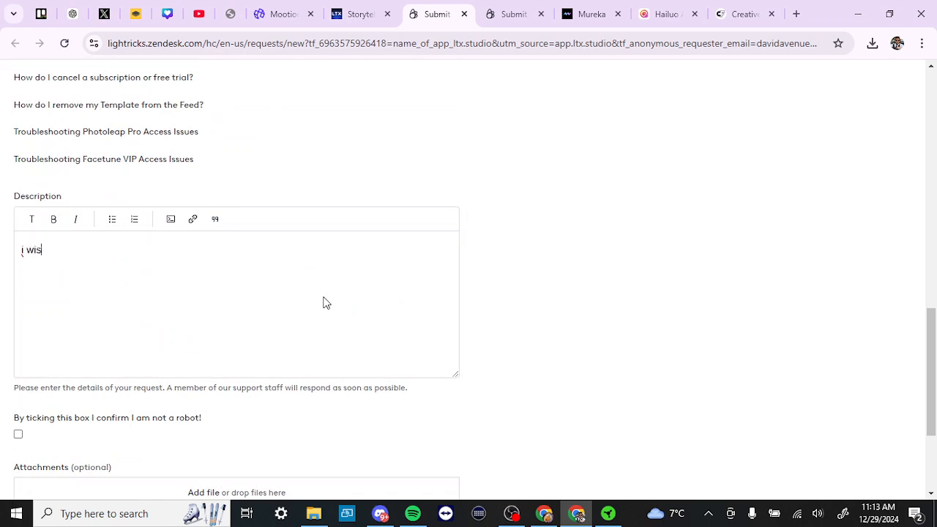
type("h to delete")
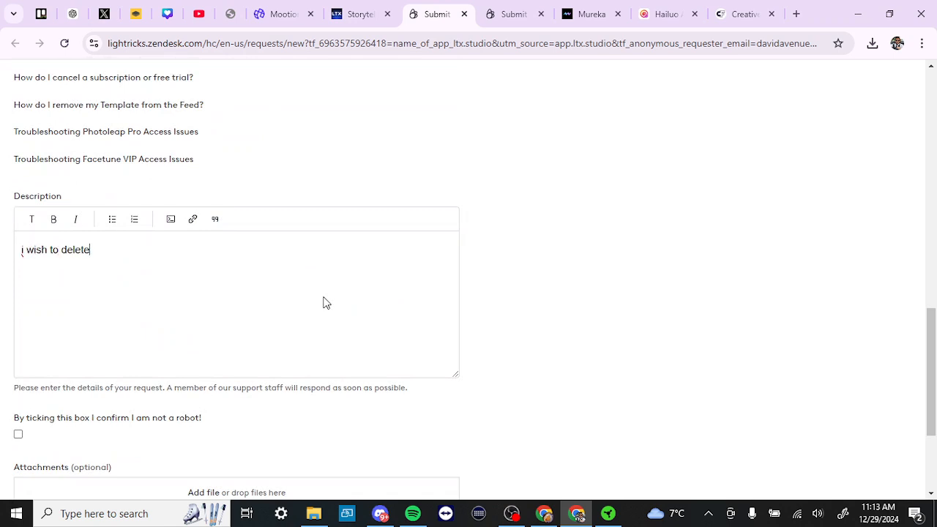
type("my account")
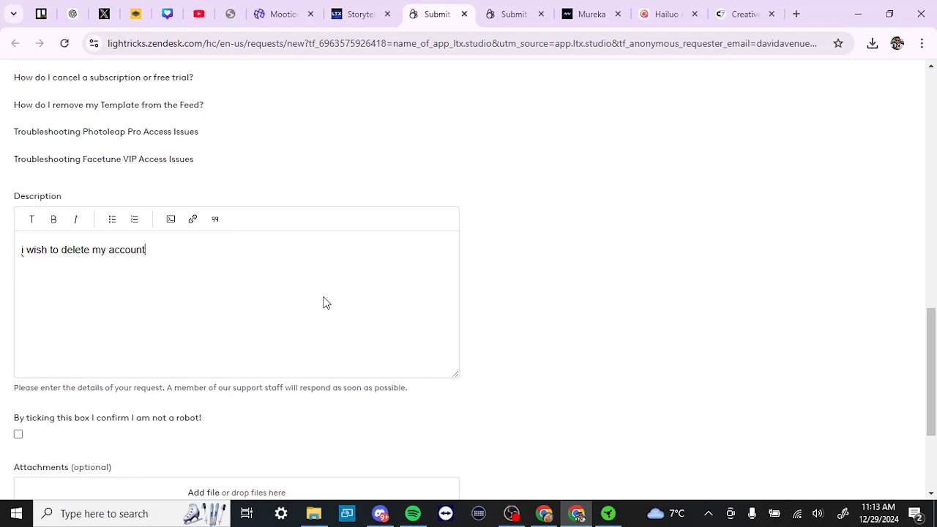
scroll("down", 3)
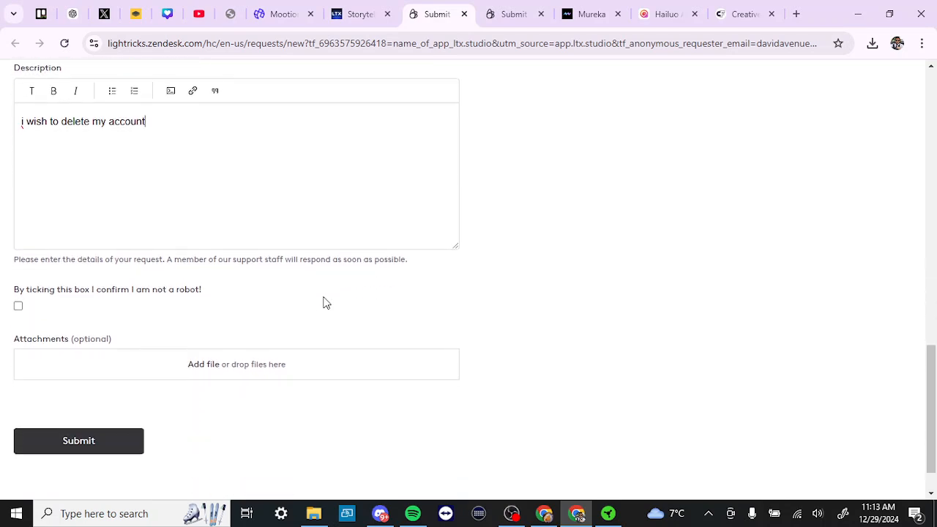
mouse_move(77, 385)
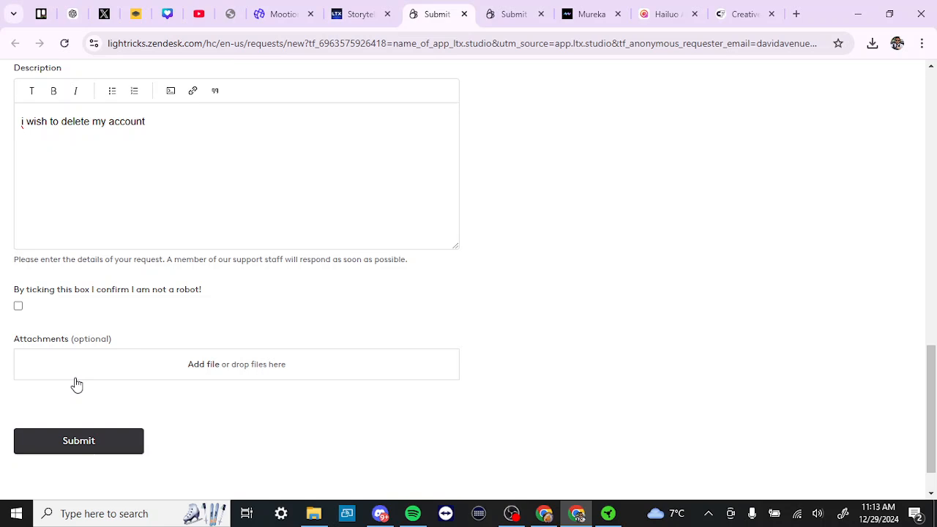
mouse_move(261, 435)
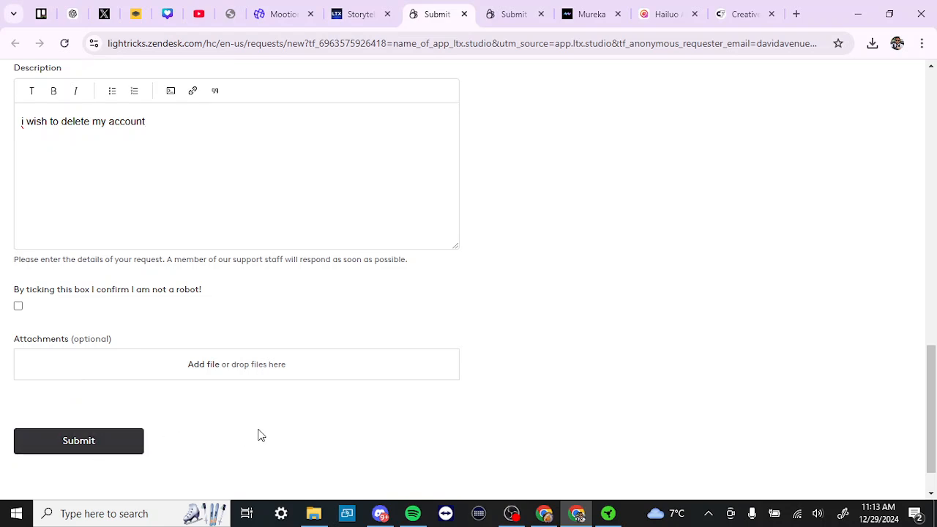
mouse_move(579, 335)
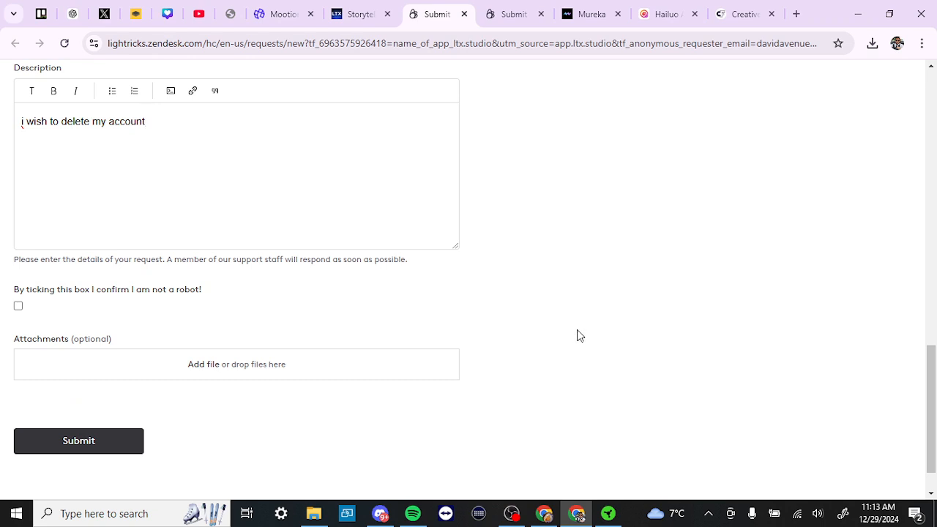